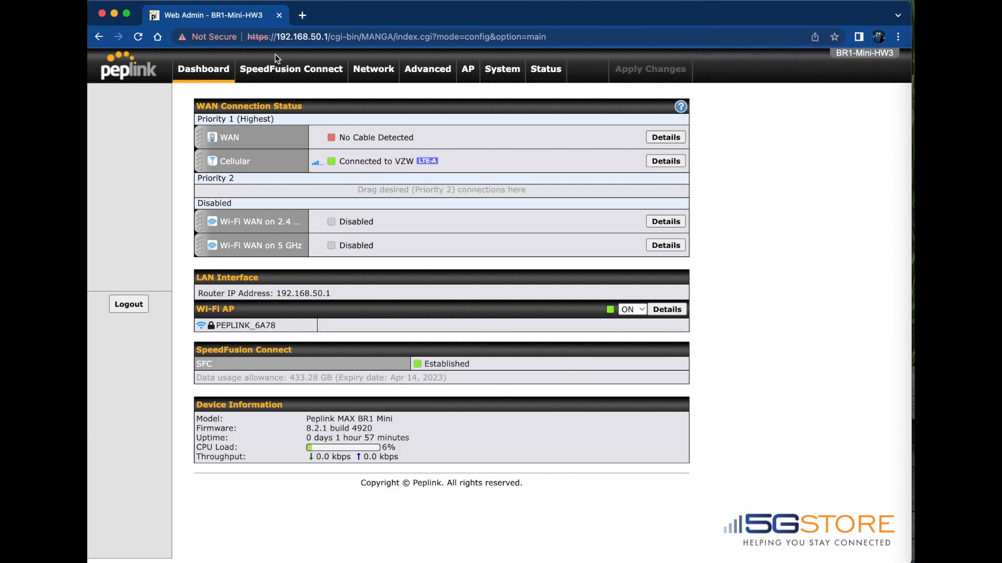
mouse_move(208, 324)
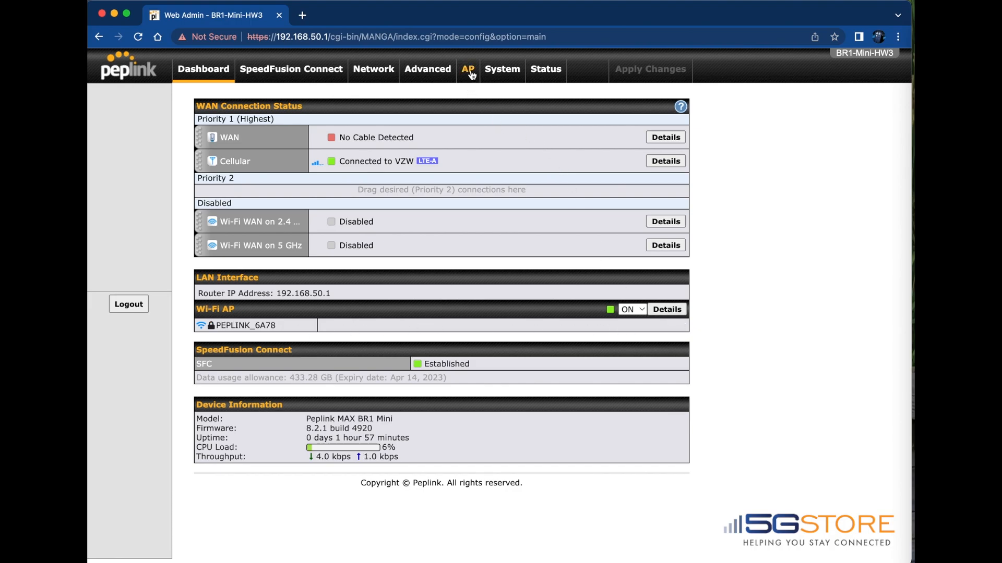
- Go to the AP section showing the Wireless SSID list with the existing network
left_click(468, 69)
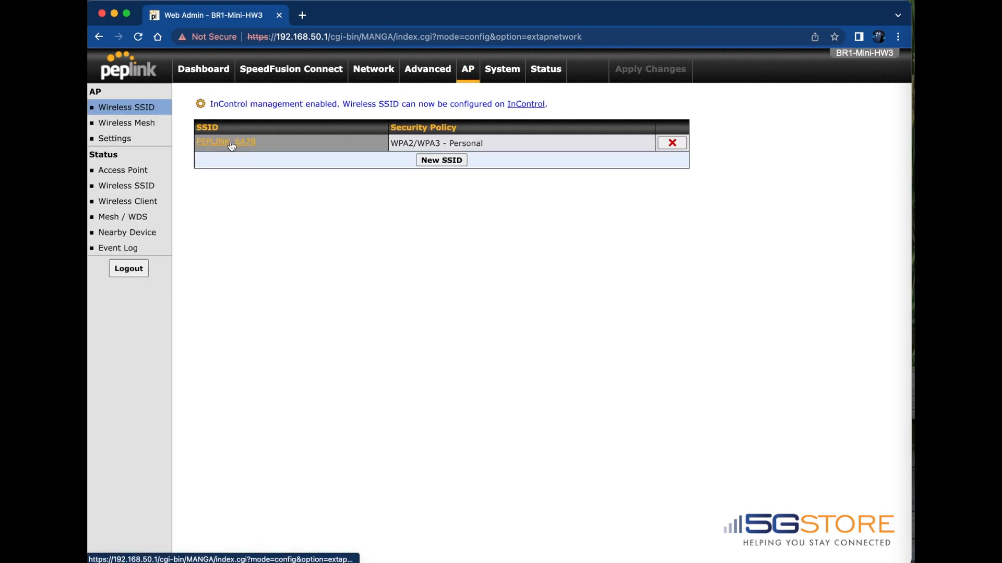
- Rename the PEPLINK_6A78 network's SSID to BR1_Mini in its settings form
left_click(224, 141)
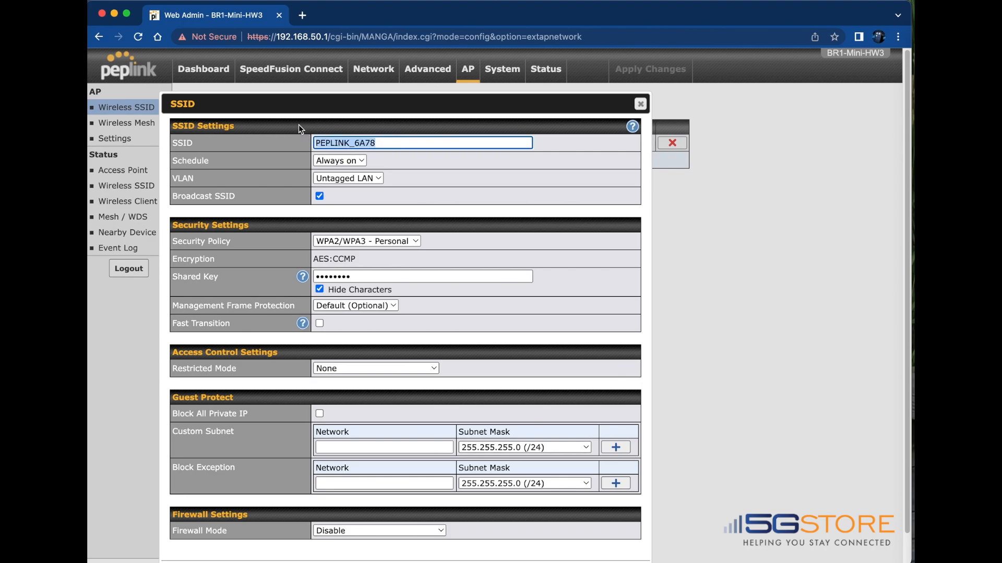
type("BR1_")
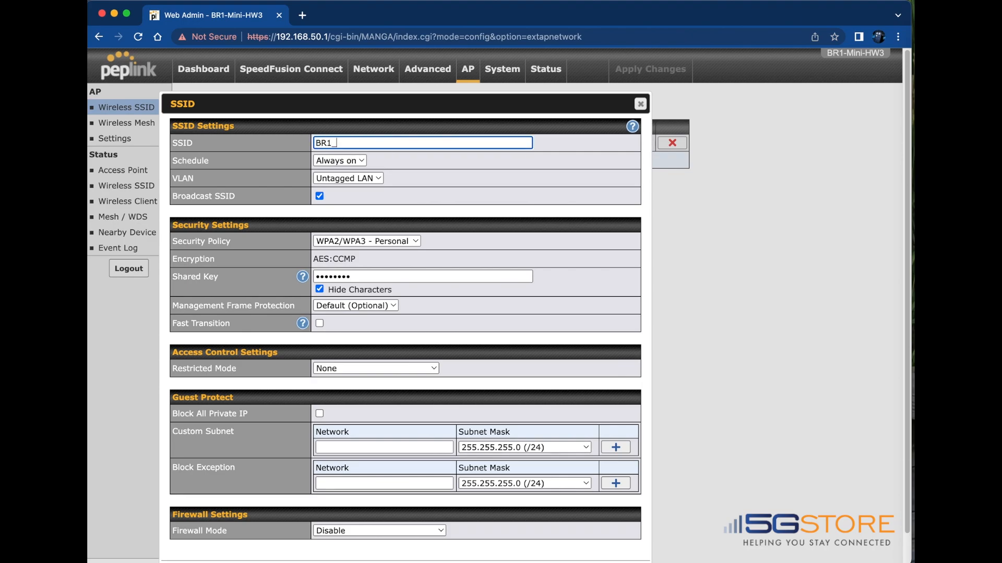
type("Mini")
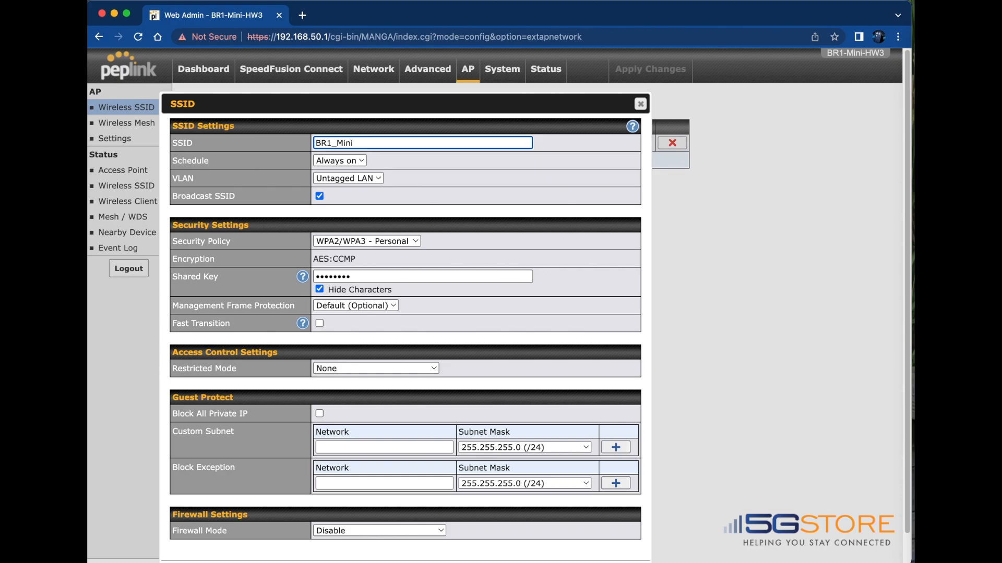
left_click(366, 241)
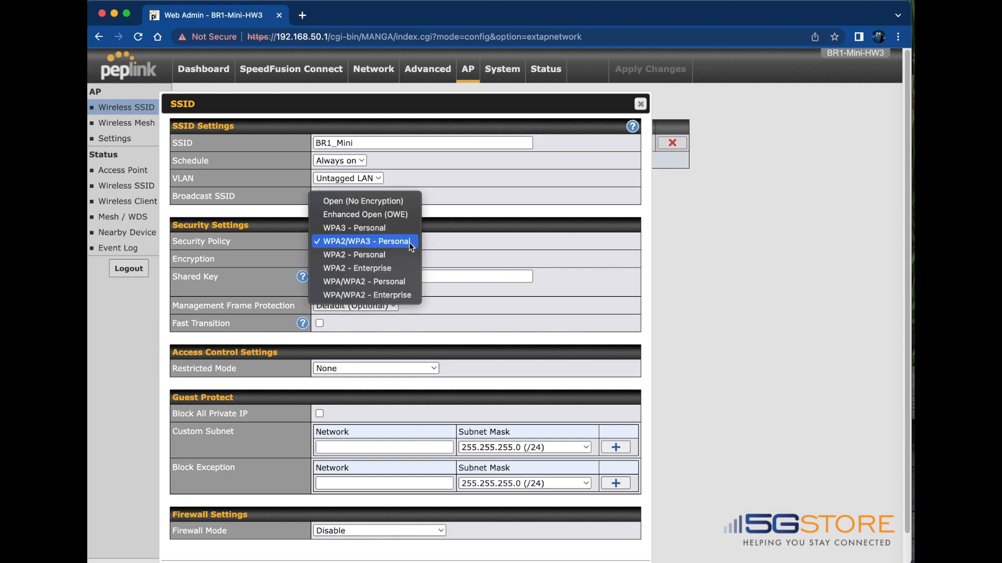
left_click(364, 241)
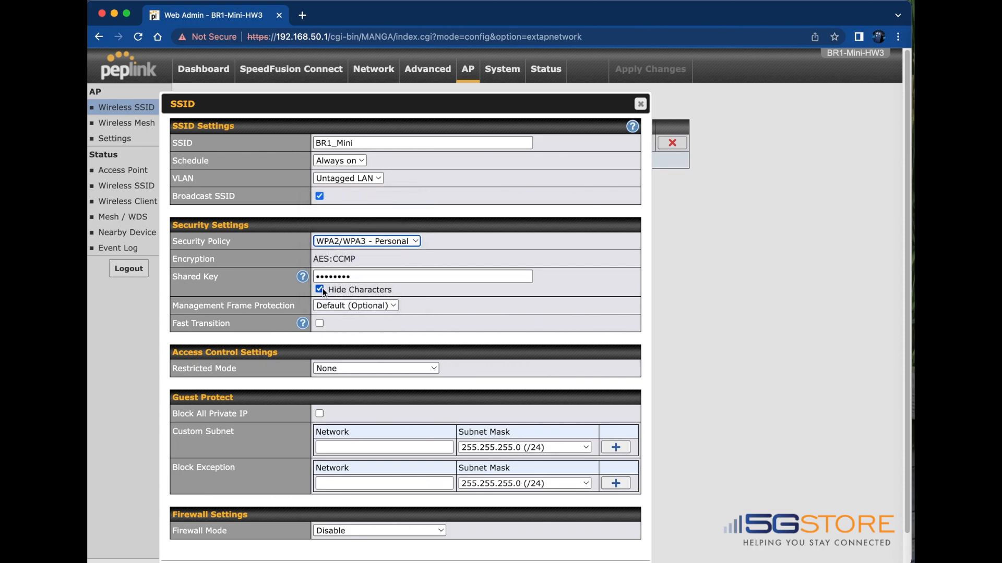
left_click(319, 289)
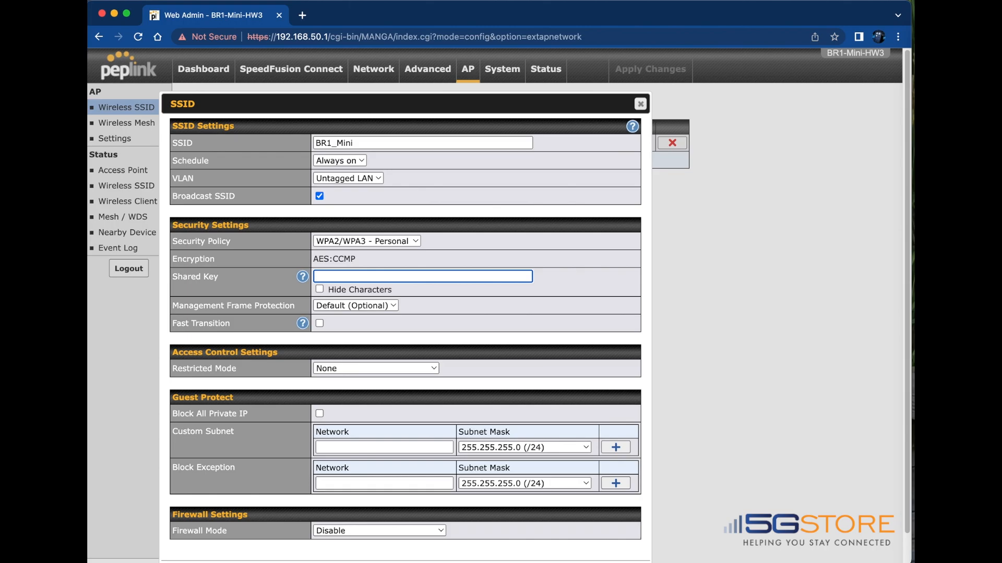
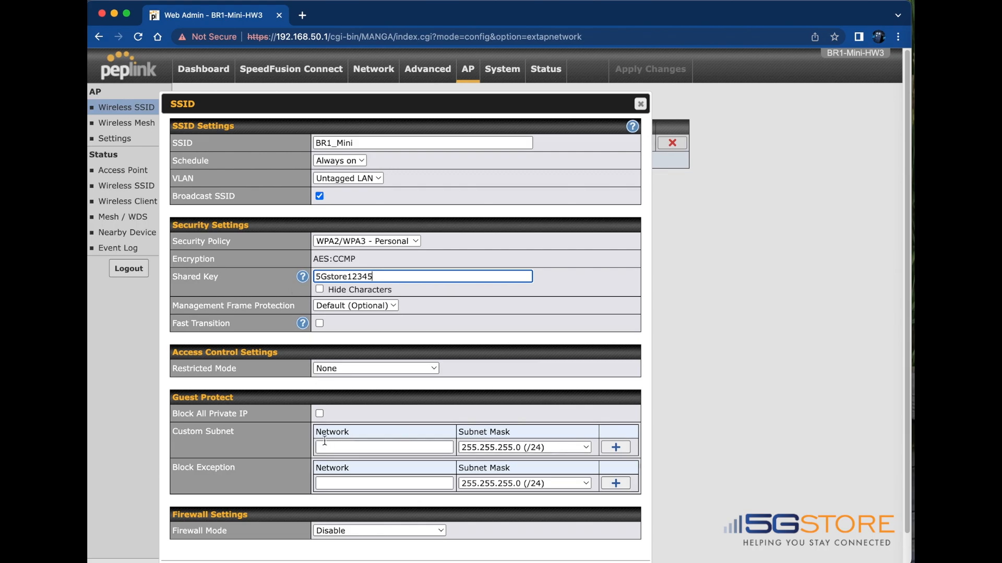
- Save the BR1_Mini settings and apply the pending changes to the router
scroll("down", 3)
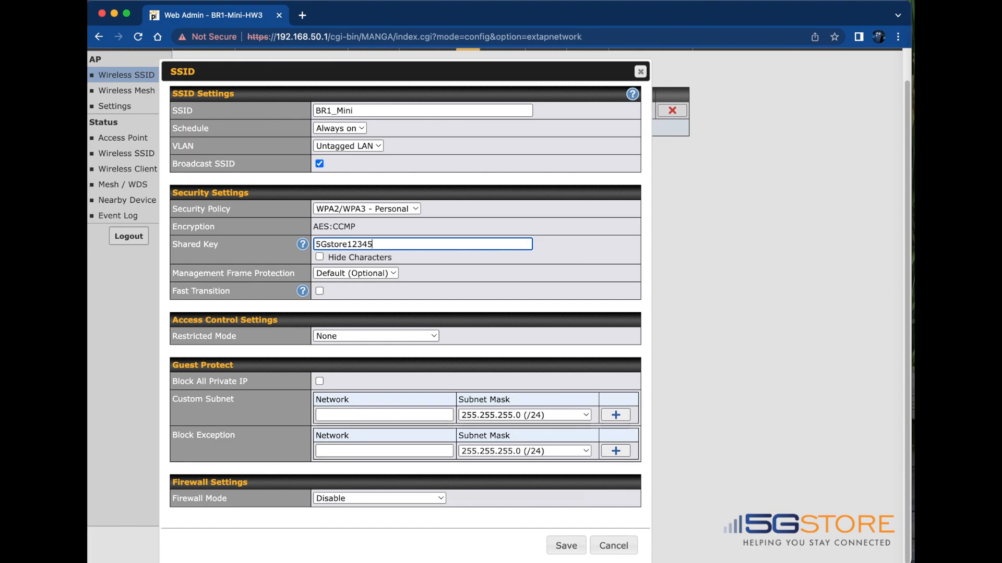
left_click(564, 546)
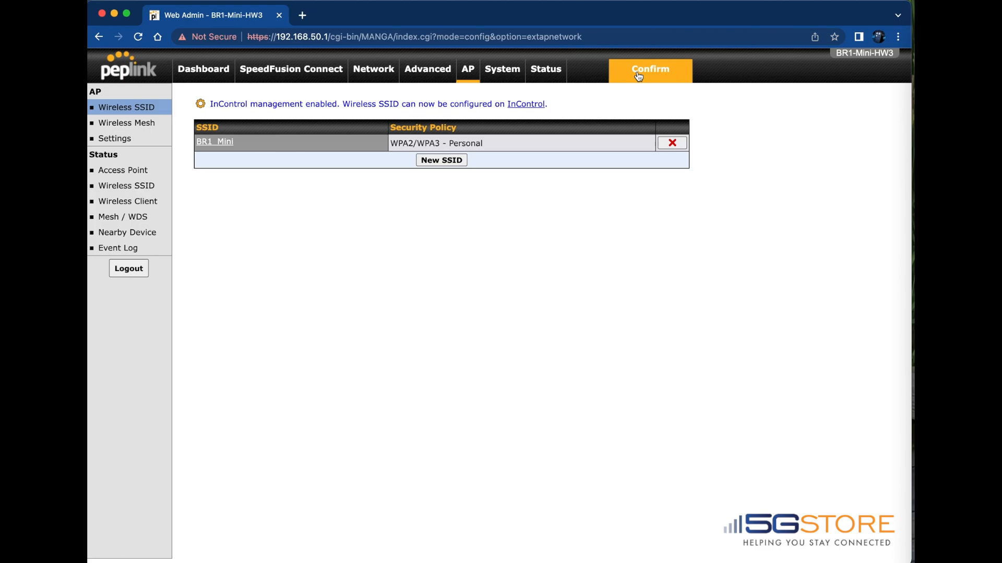
left_click(650, 69)
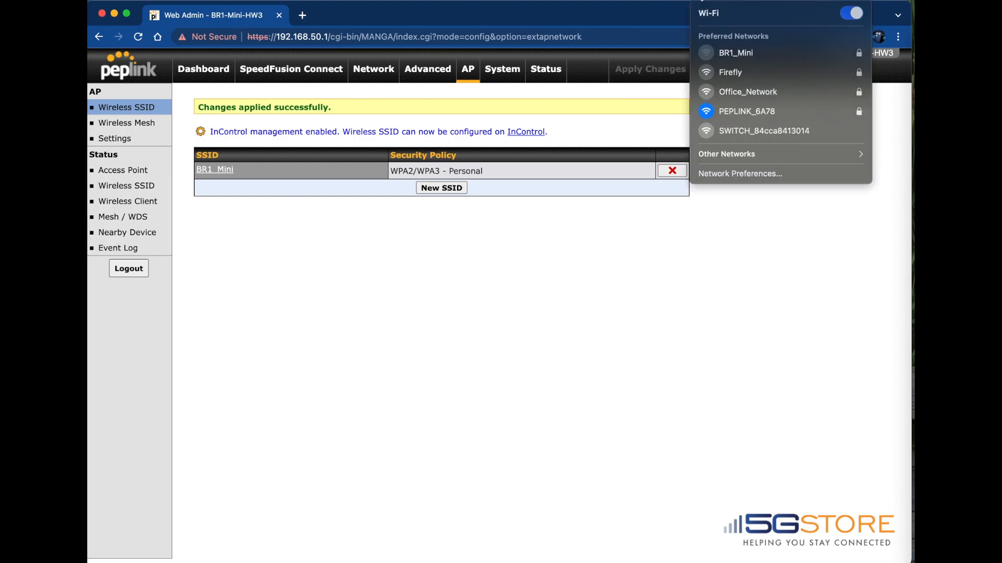
mouse_move(730, 72)
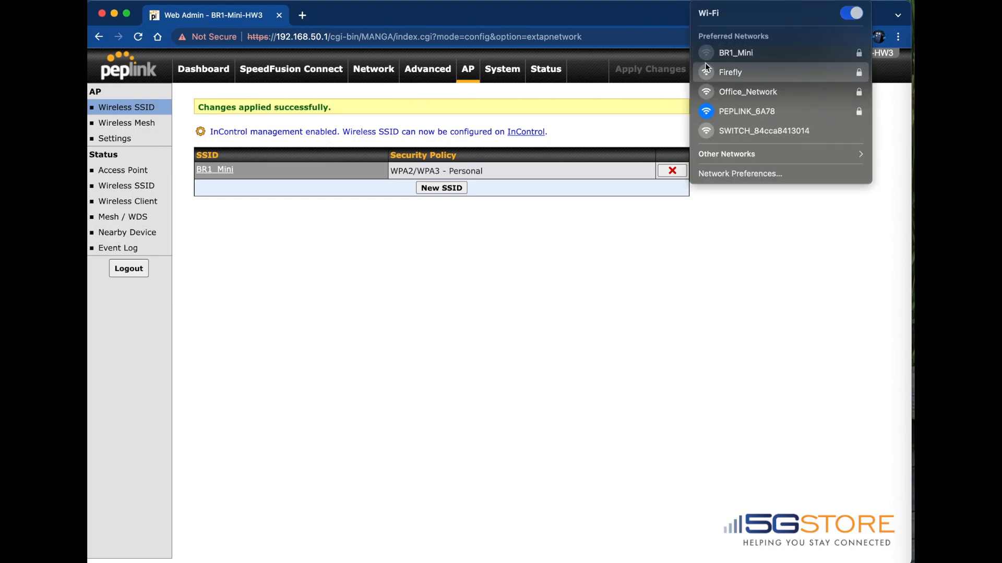
- Attempt joining BR1_Mini from the Wi-Fi menu, cancel, and return to the router Dashboard
left_click(735, 53)
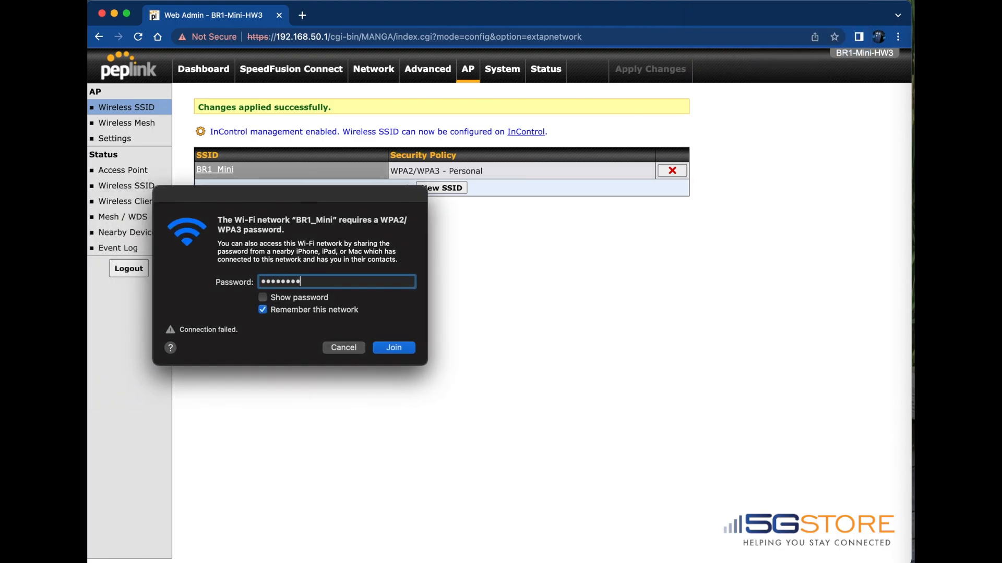
left_click(393, 347)
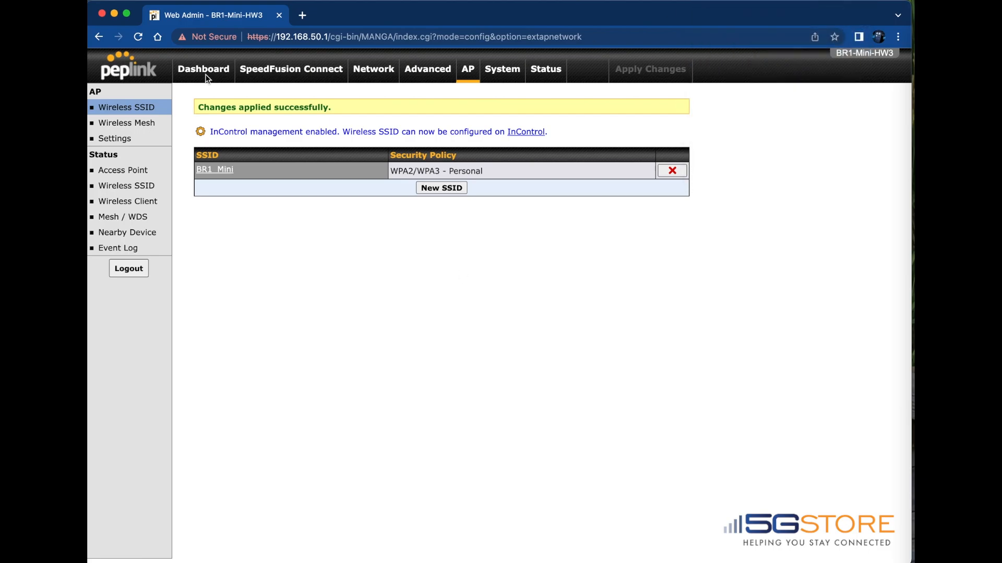
left_click(204, 69)
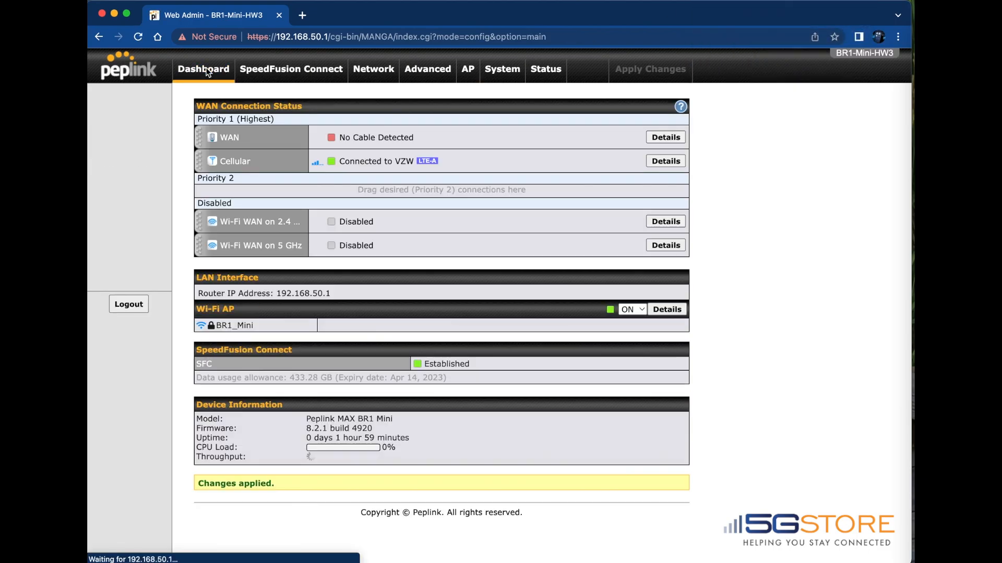